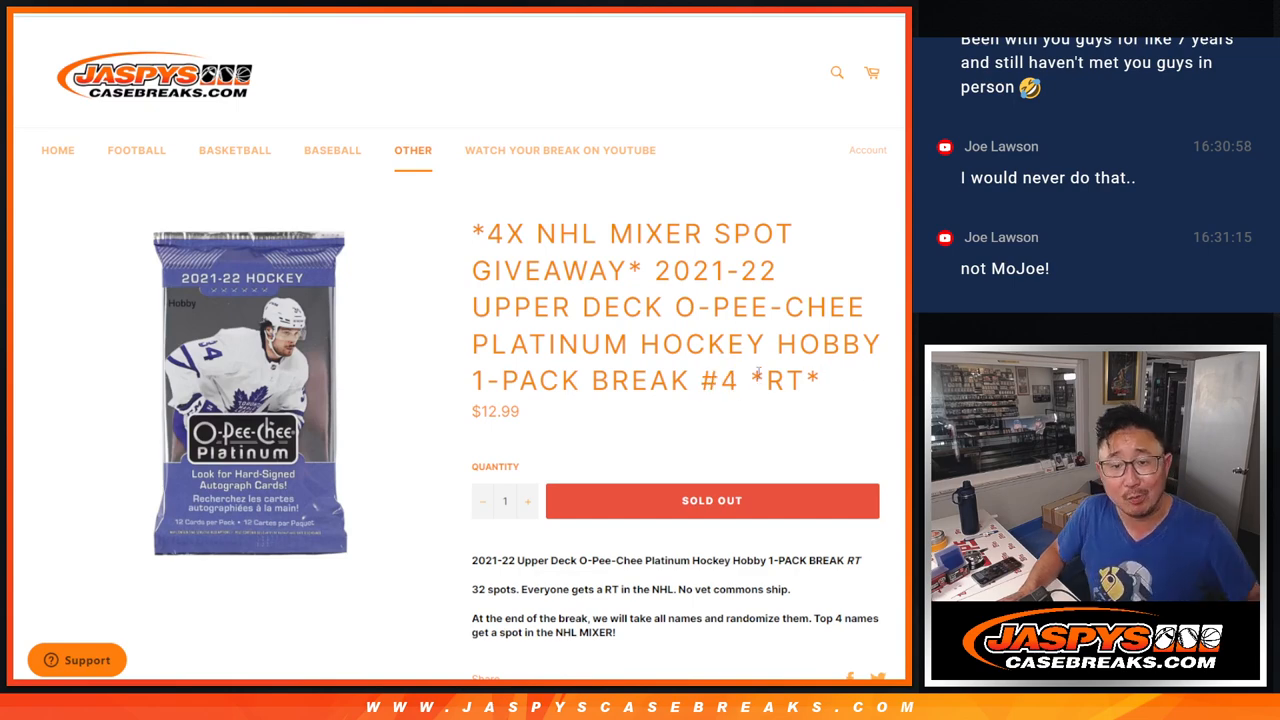
pyautogui.moveTo(505, 233); pyautogui.dragTo(620, 271)
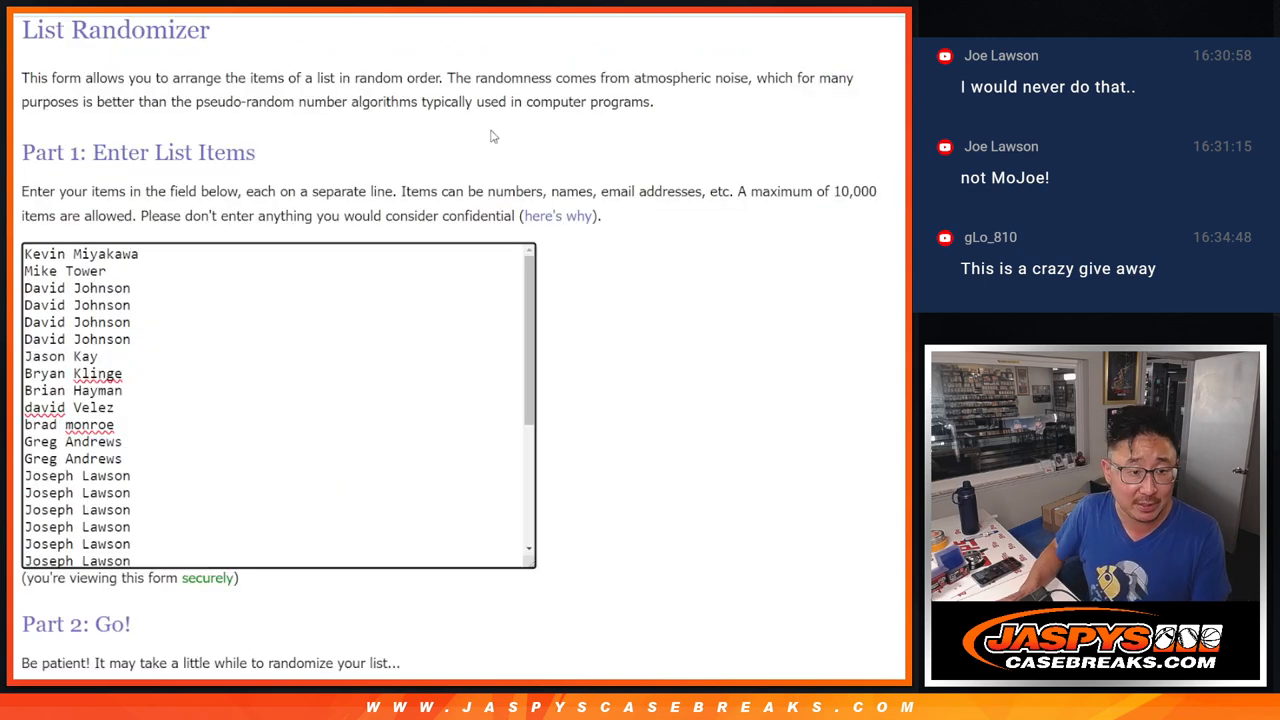
# Randomize the participant names, then reshuffle them repeatedly with Again!
pyautogui.scroll(-3)
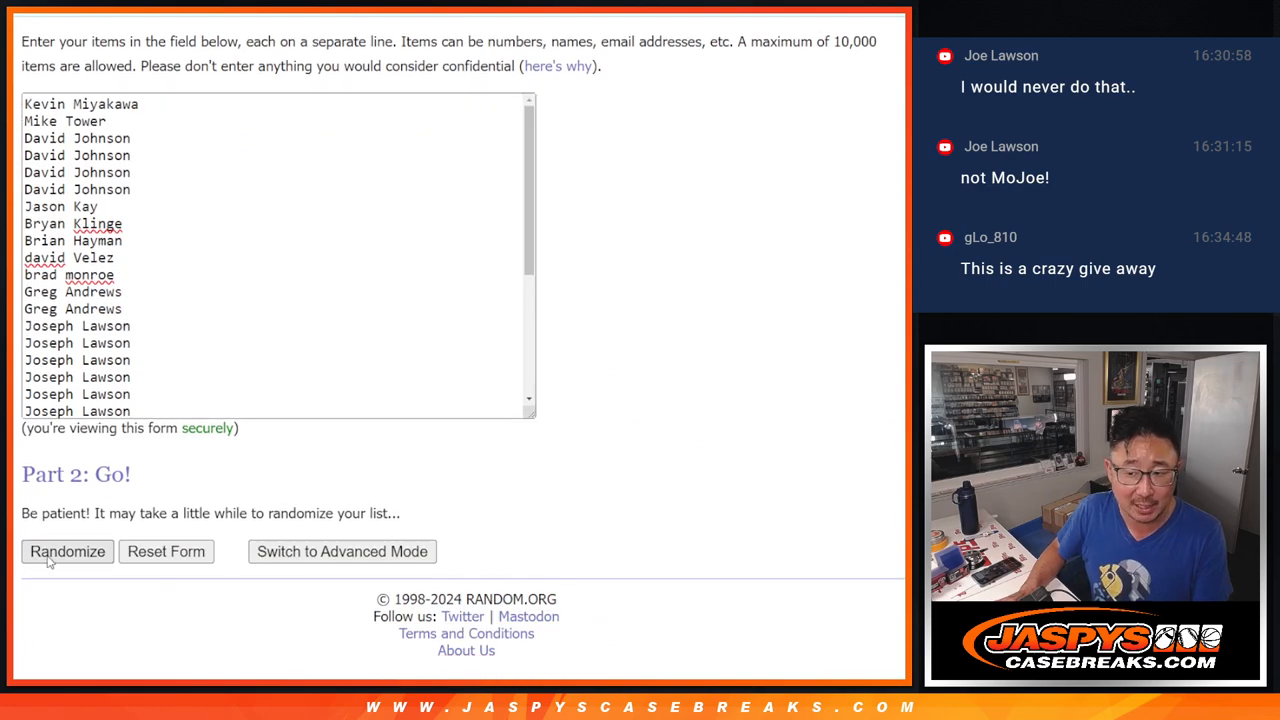
pyautogui.click(67, 551)
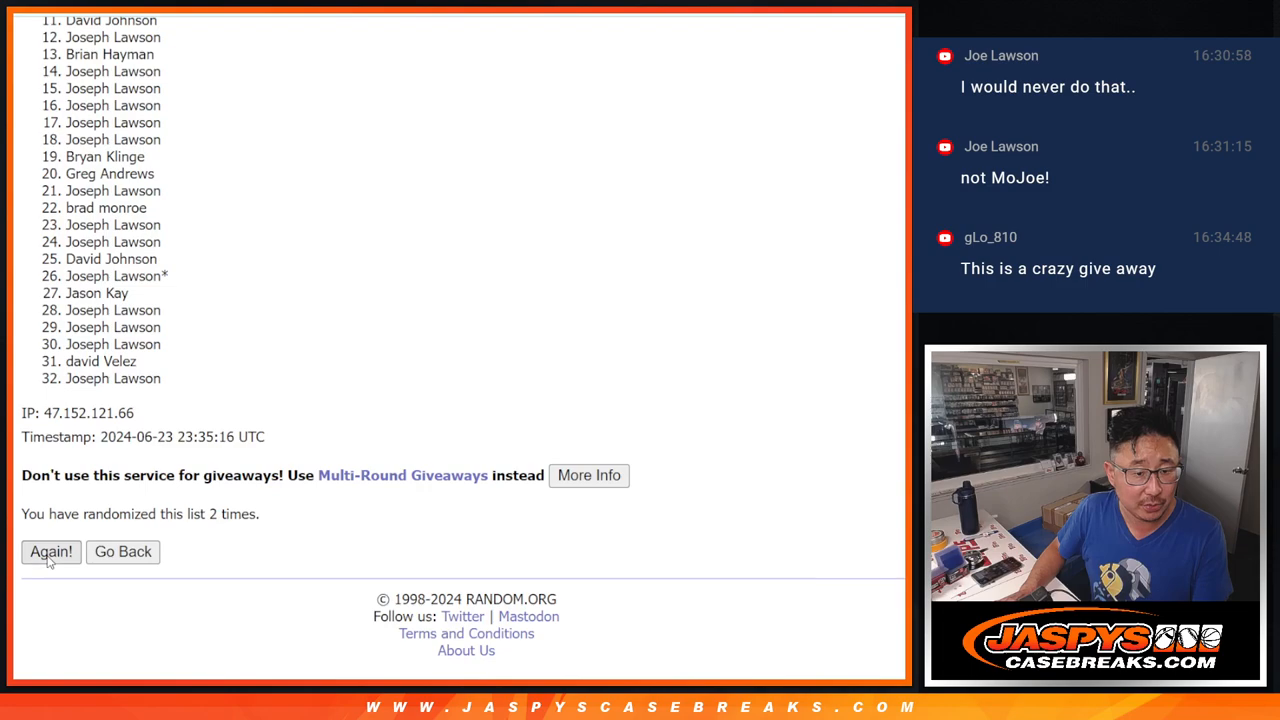
pyautogui.click(51, 552)
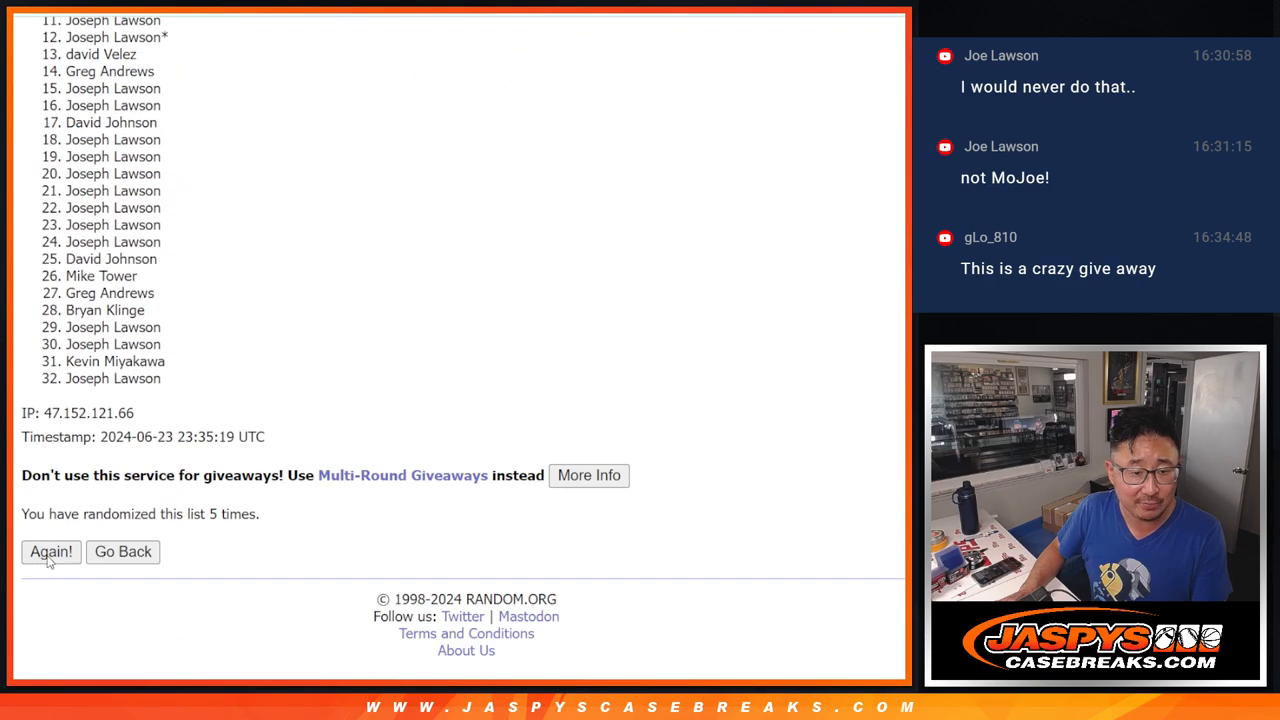
pyautogui.click(51, 552)
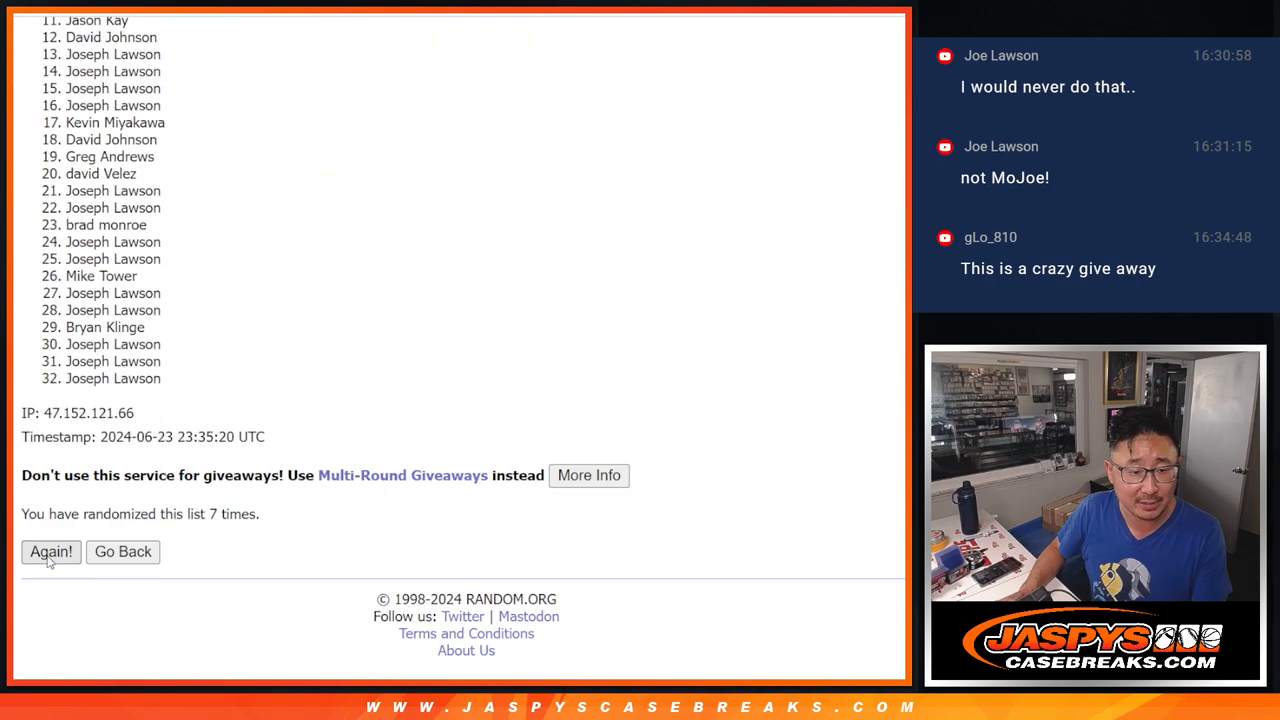
pyautogui.click(51, 552)
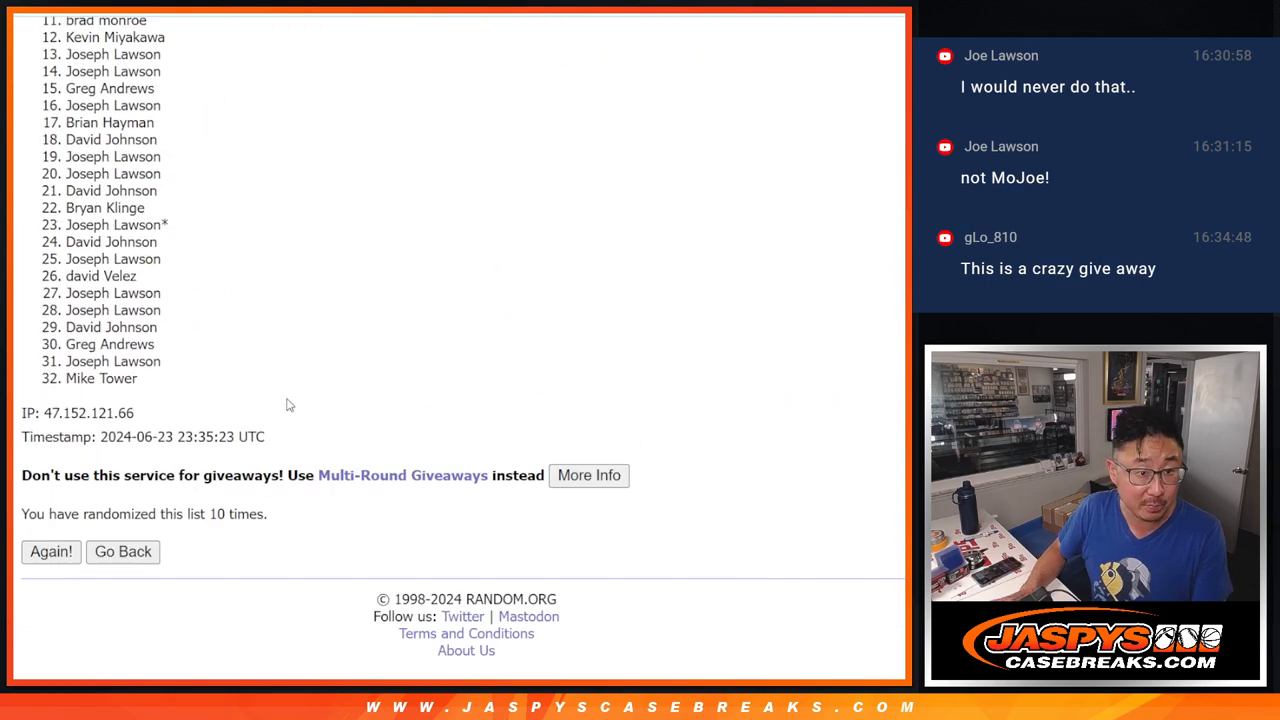
pyautogui.click(51, 552)
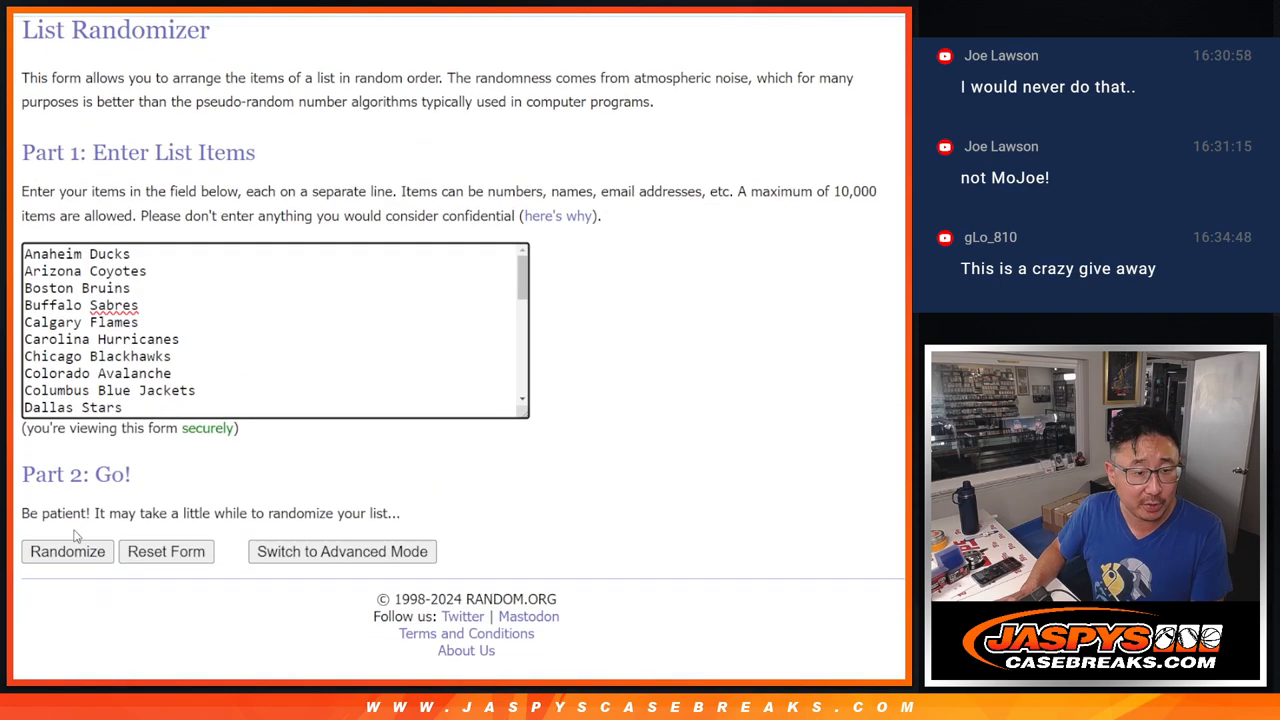
# Randomize the 32-team NHL list and reshuffle it twice more
pyautogui.click(67, 551)
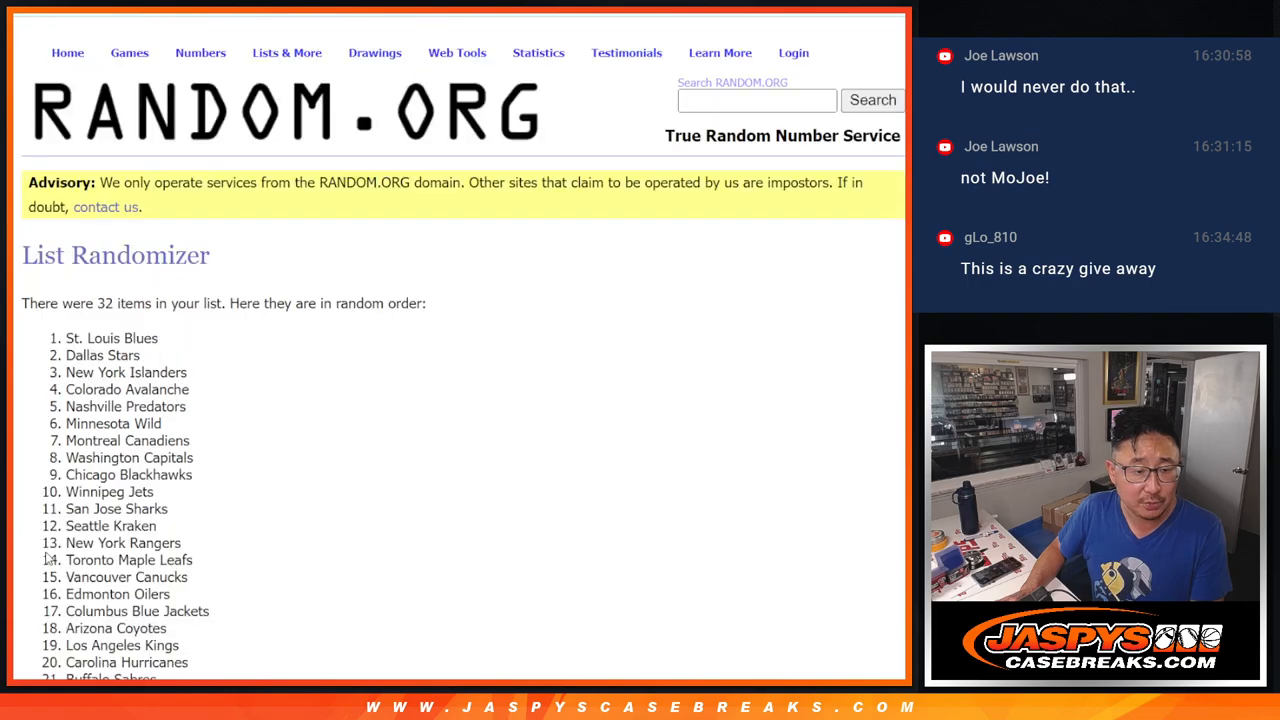
pyautogui.scroll(-3)
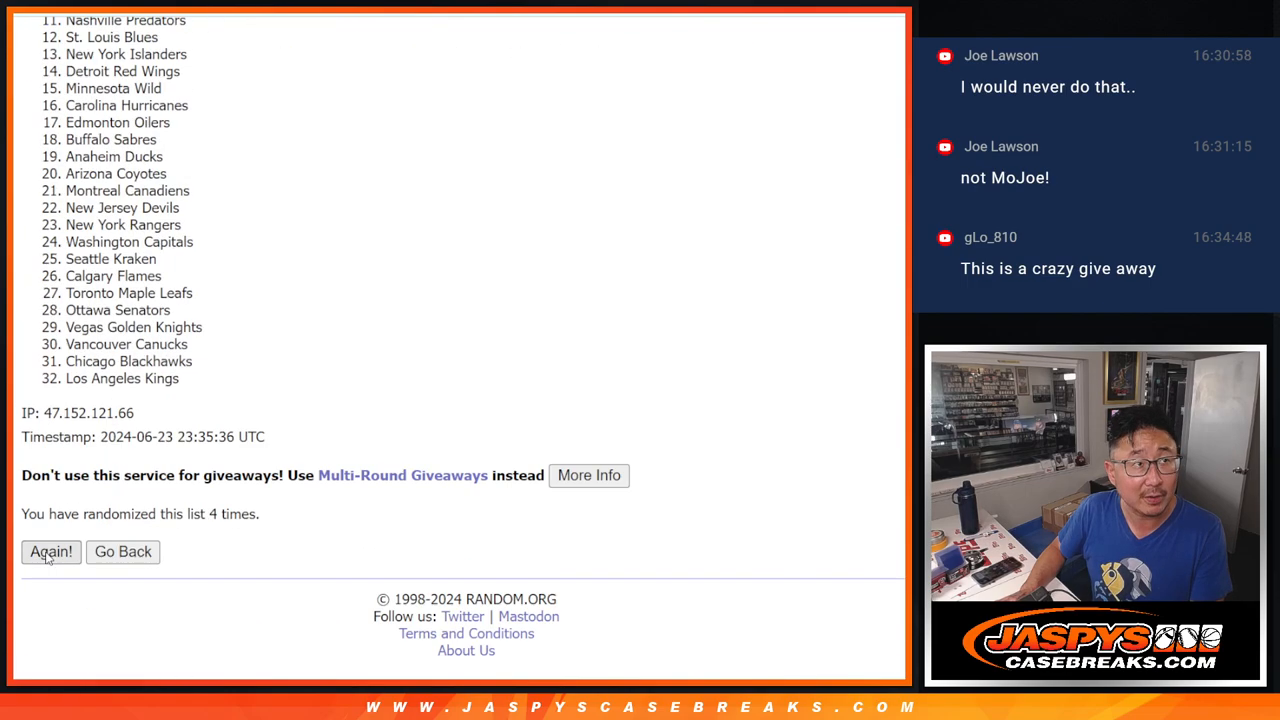
pyautogui.click(51, 552)
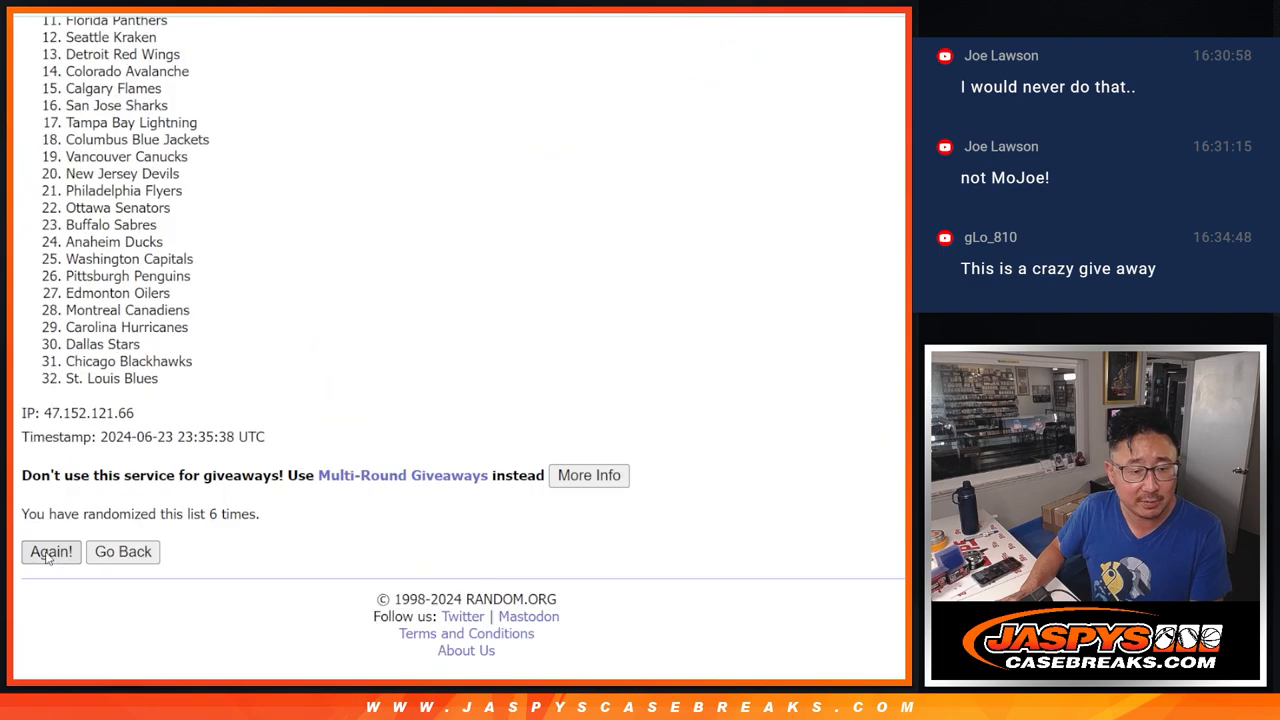
pyautogui.click(51, 552)
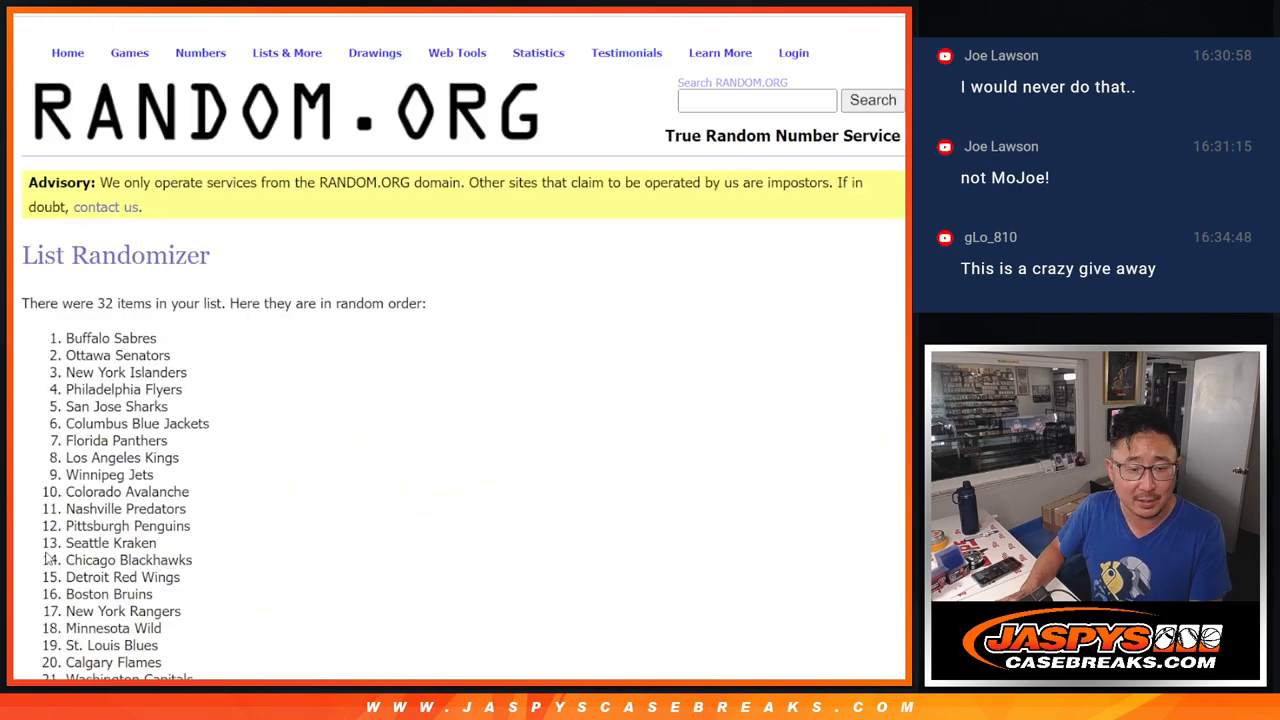
pyautogui.scroll(-3)
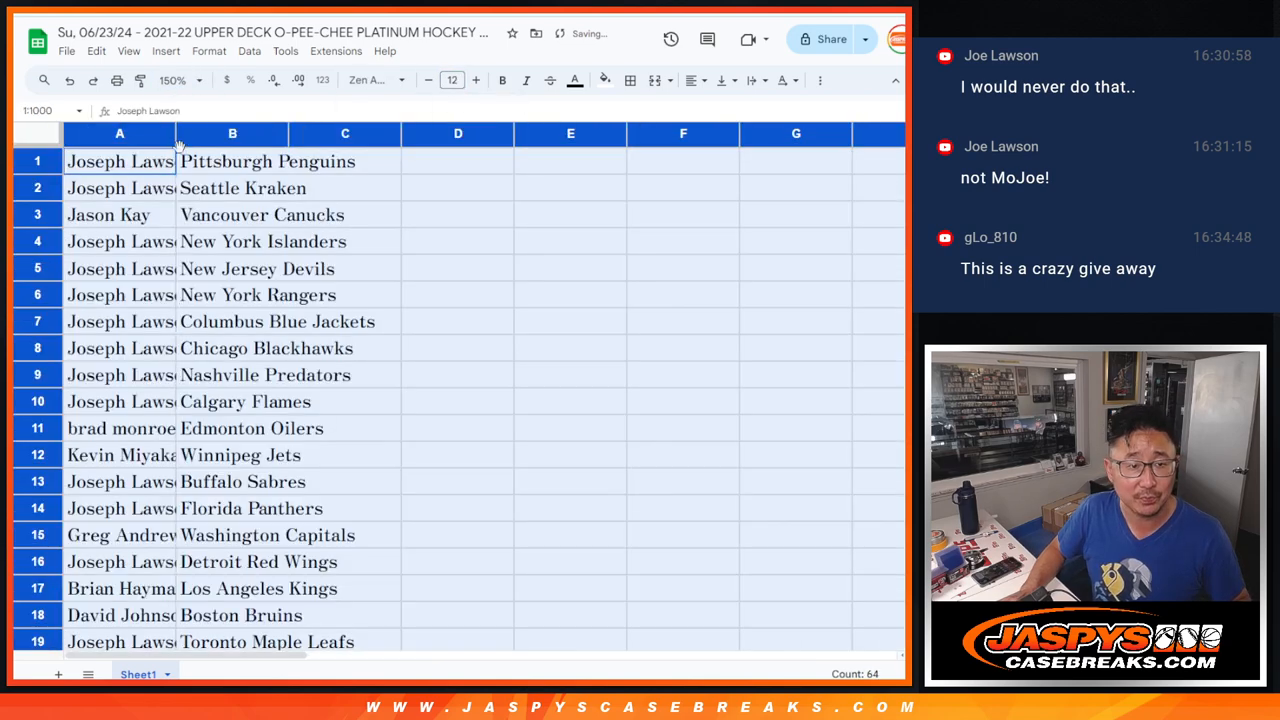
# Widen column A so full participant names show beside their NHL teams in column B
pyautogui.moveTo(175, 133); pyautogui.dragTo(190, 133)
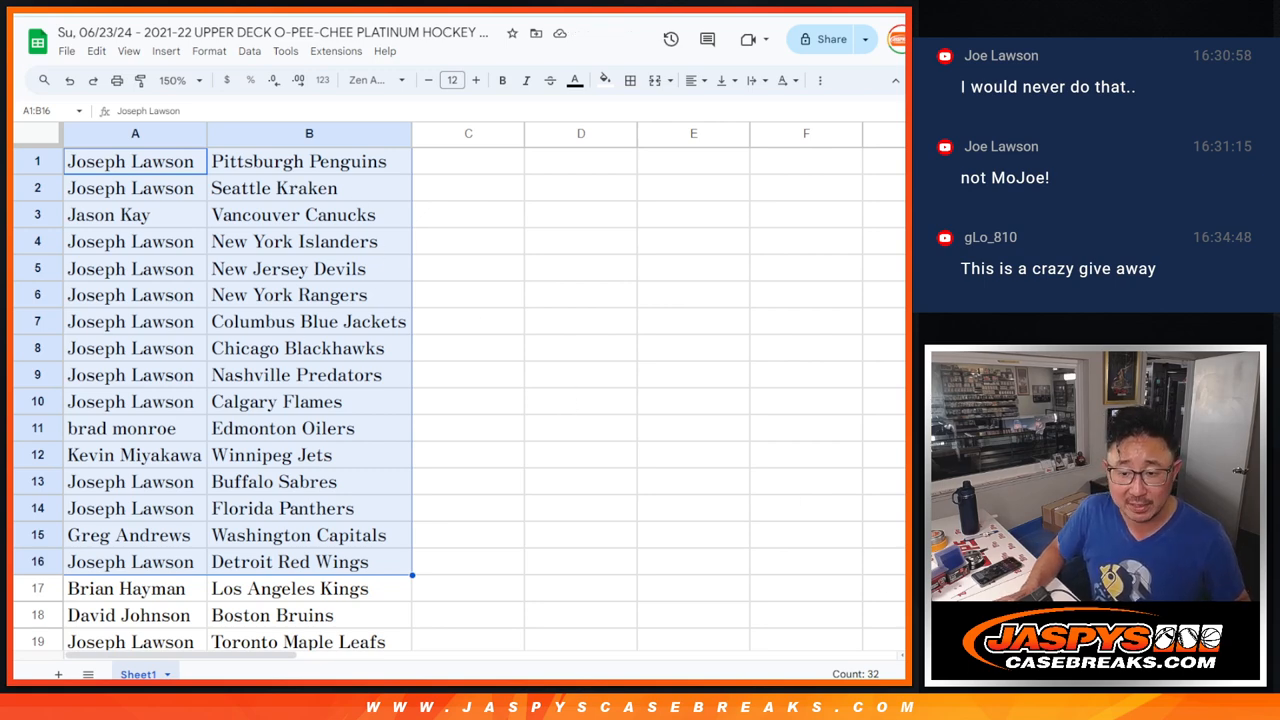
pyautogui.scroll(-3)
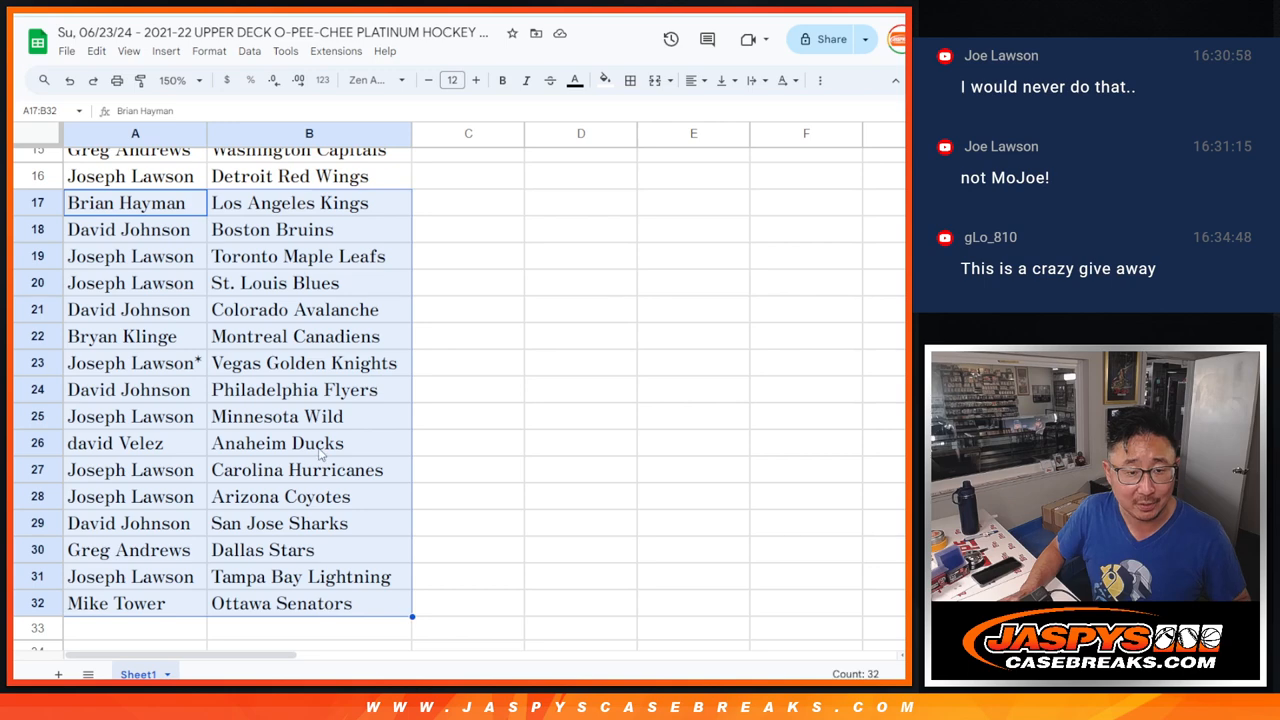
pyautogui.moveTo(686, 562)
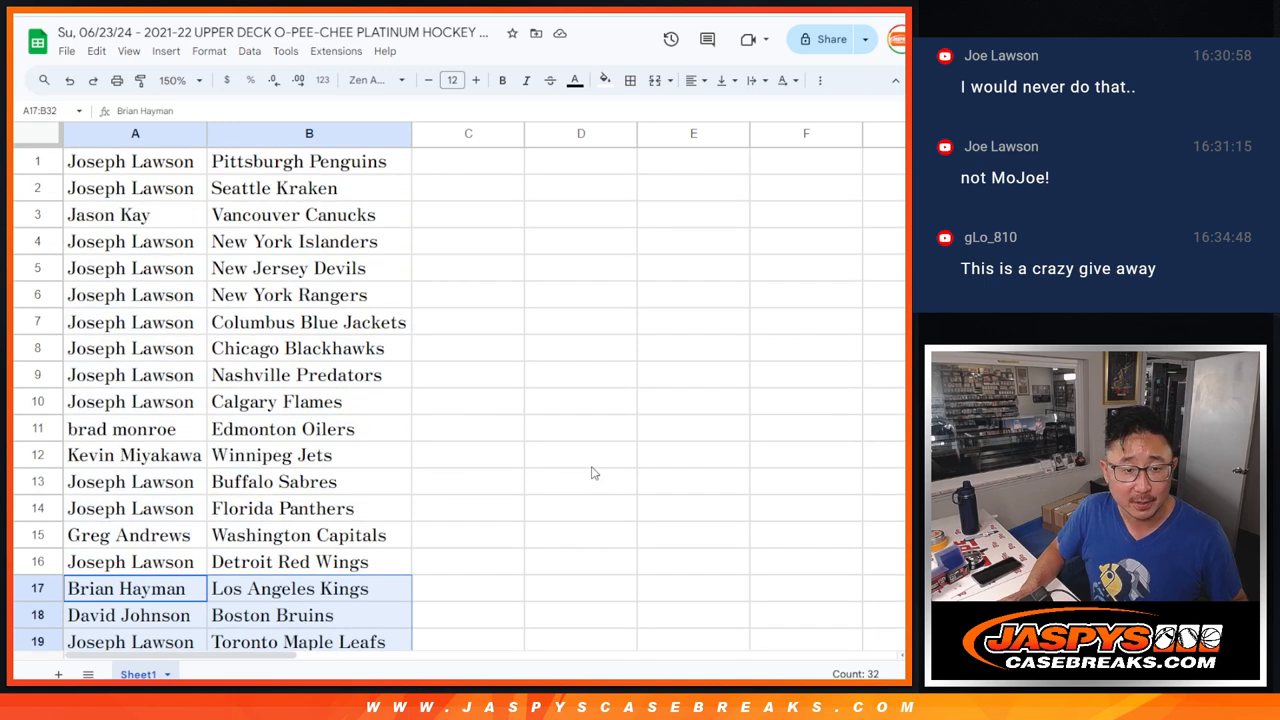
pyautogui.click(197, 80)
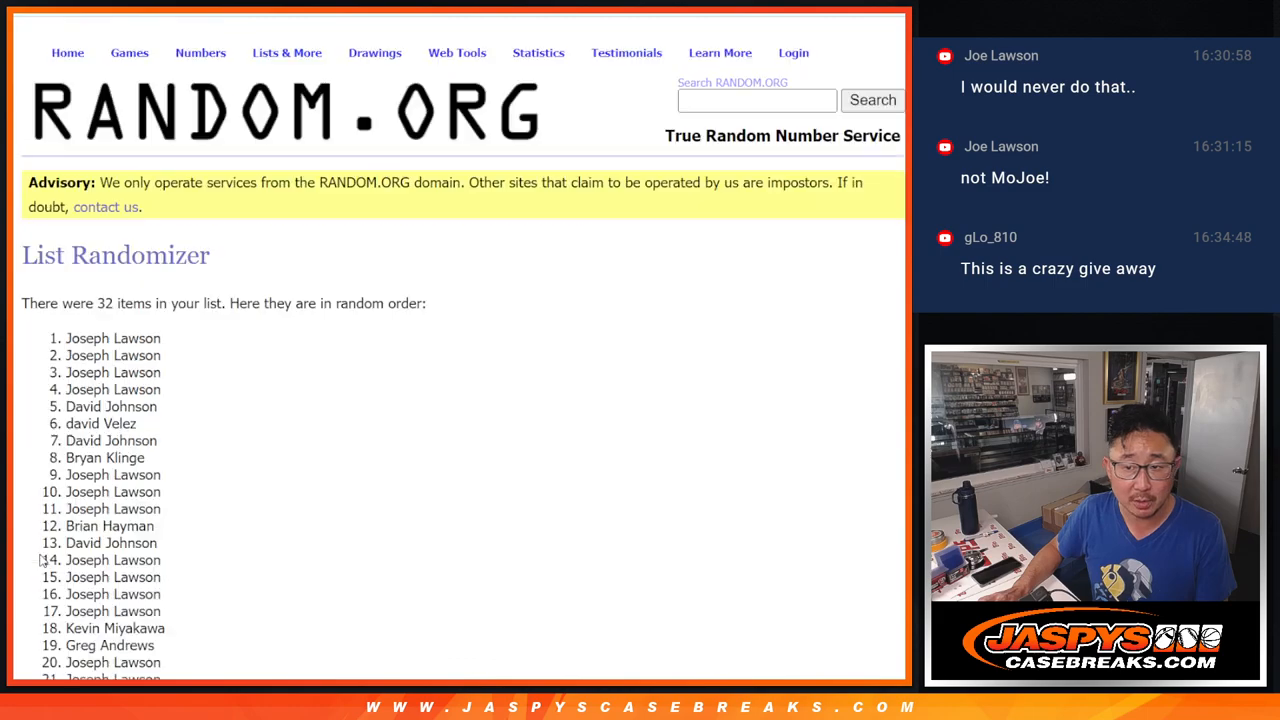
# Reshuffle the 32 names until six randomizations, then highlight the count
pyautogui.scroll(-3)
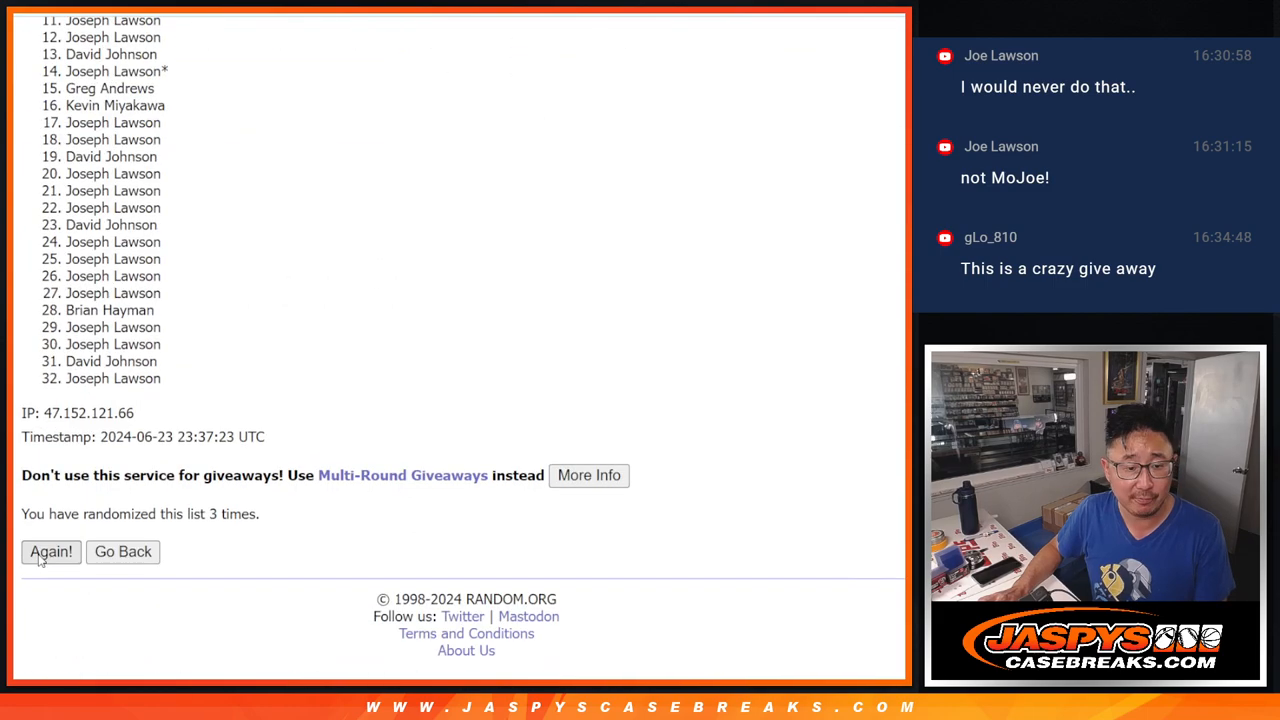
pyautogui.click(51, 552)
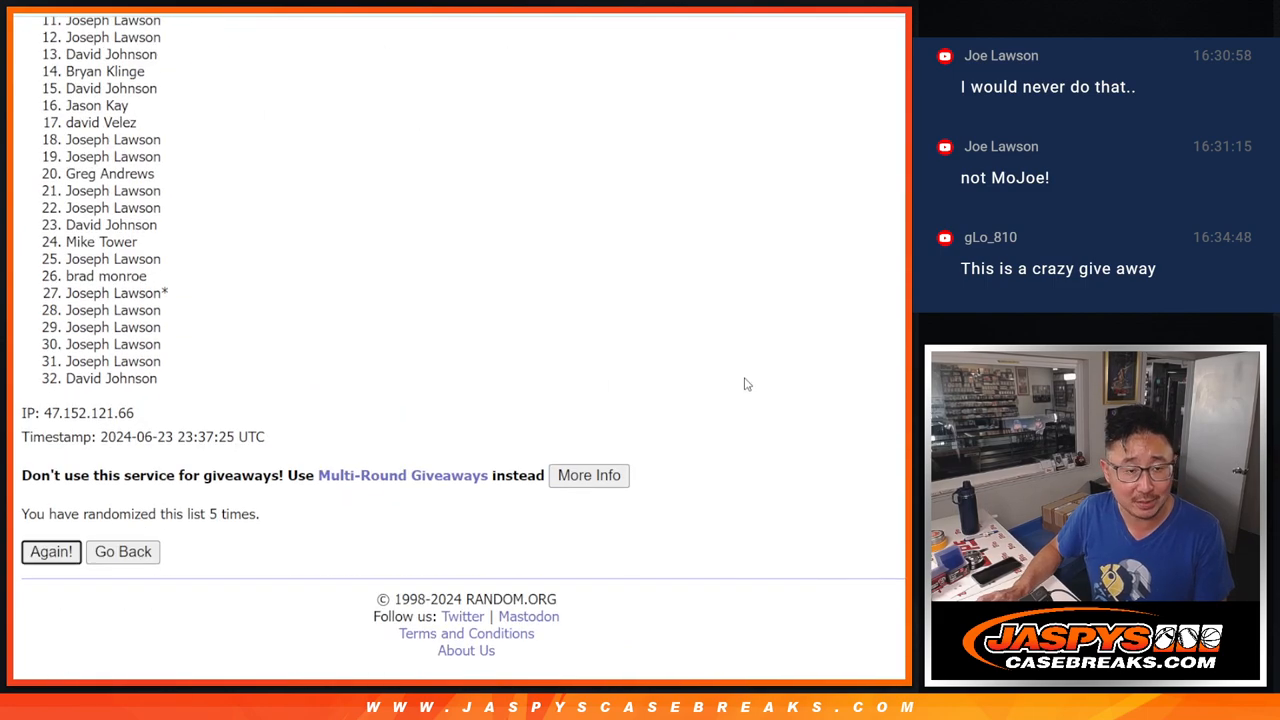
pyautogui.click(50, 551)
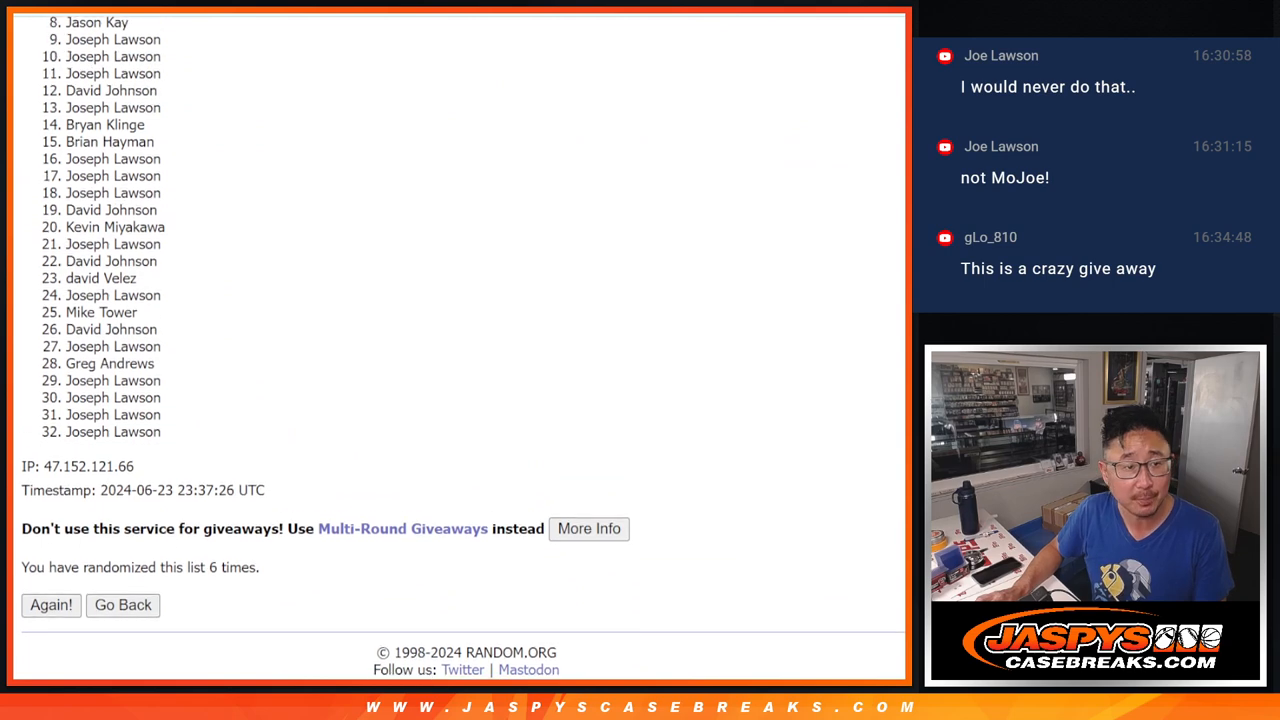
pyautogui.scroll(3)
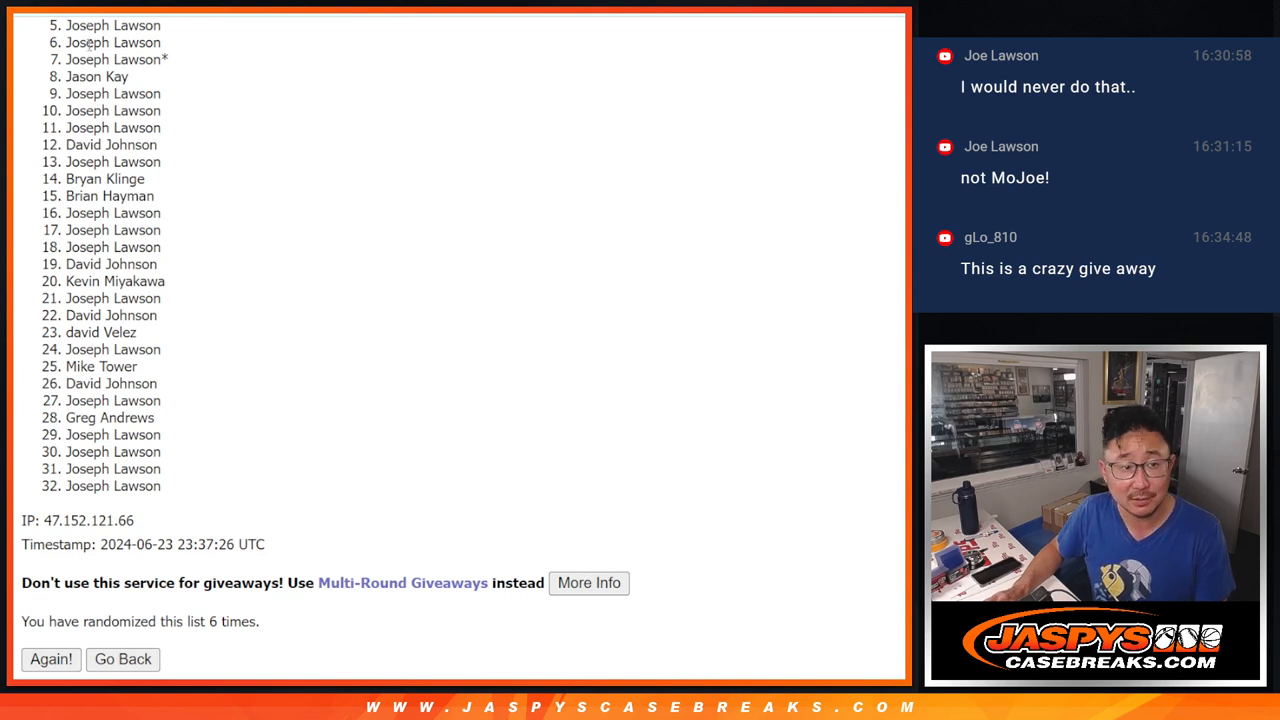
pyautogui.moveTo(167, 428)
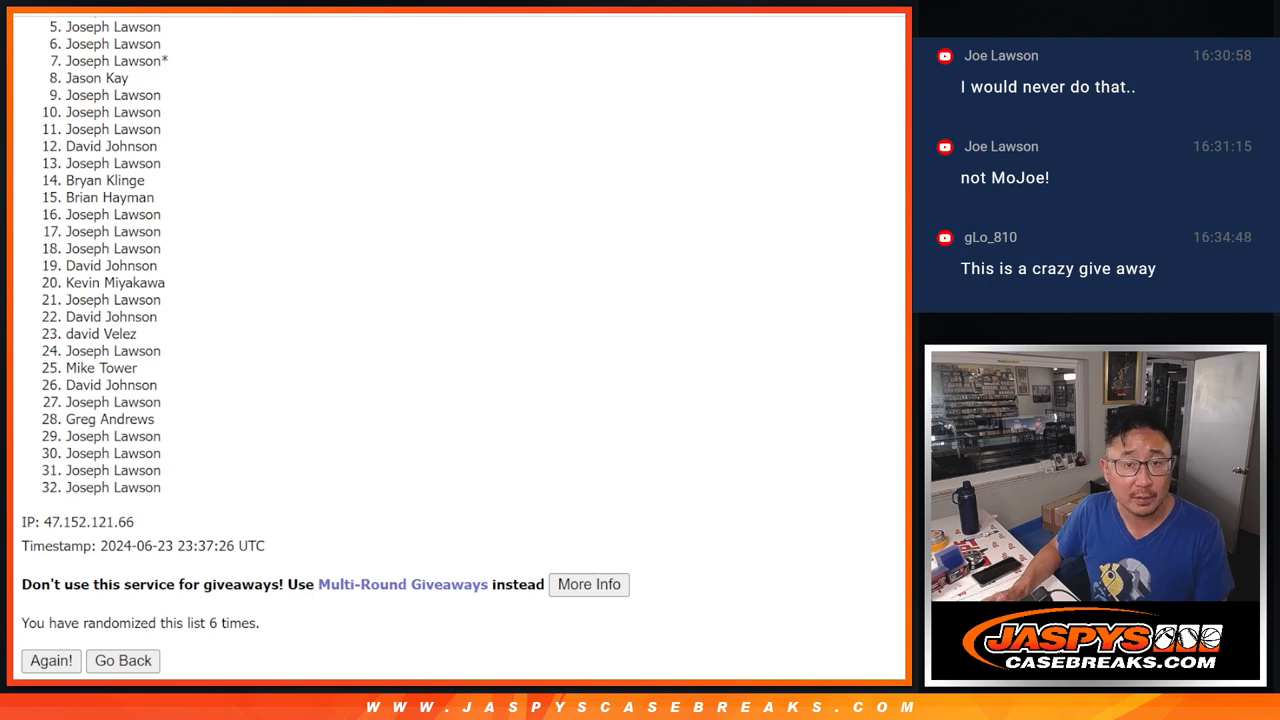
pyautogui.doubleClick(222, 623)
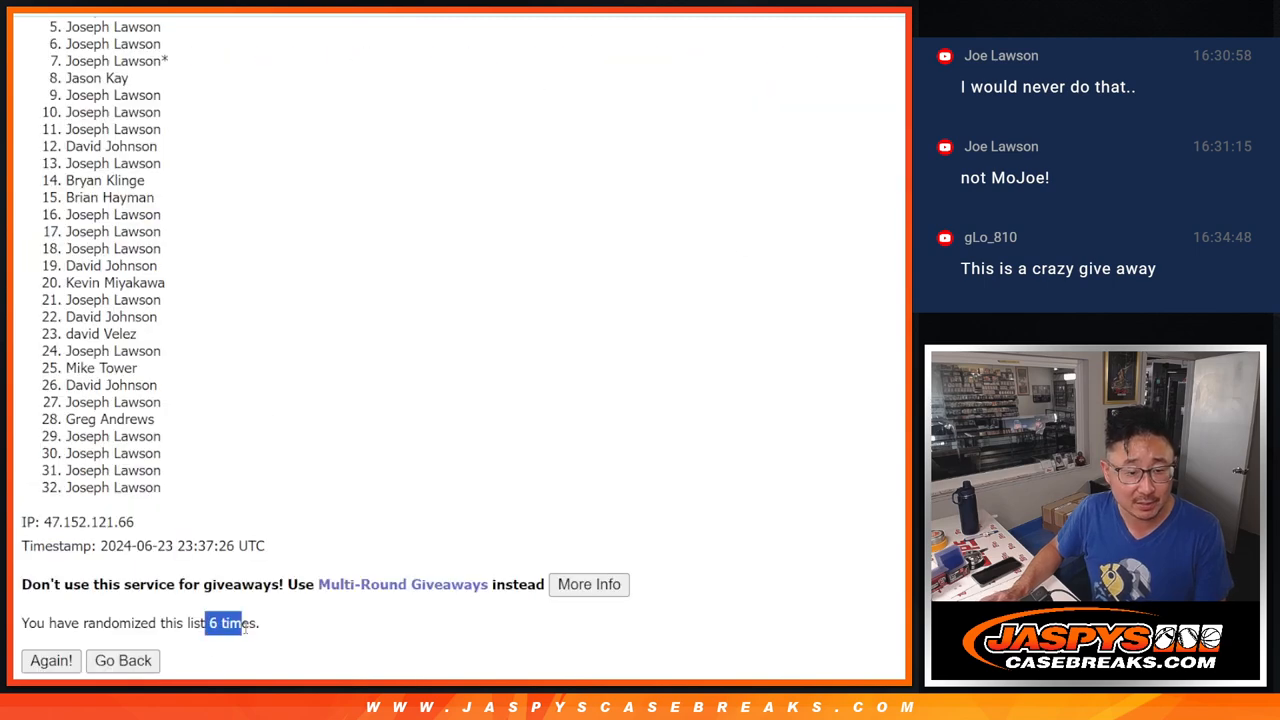